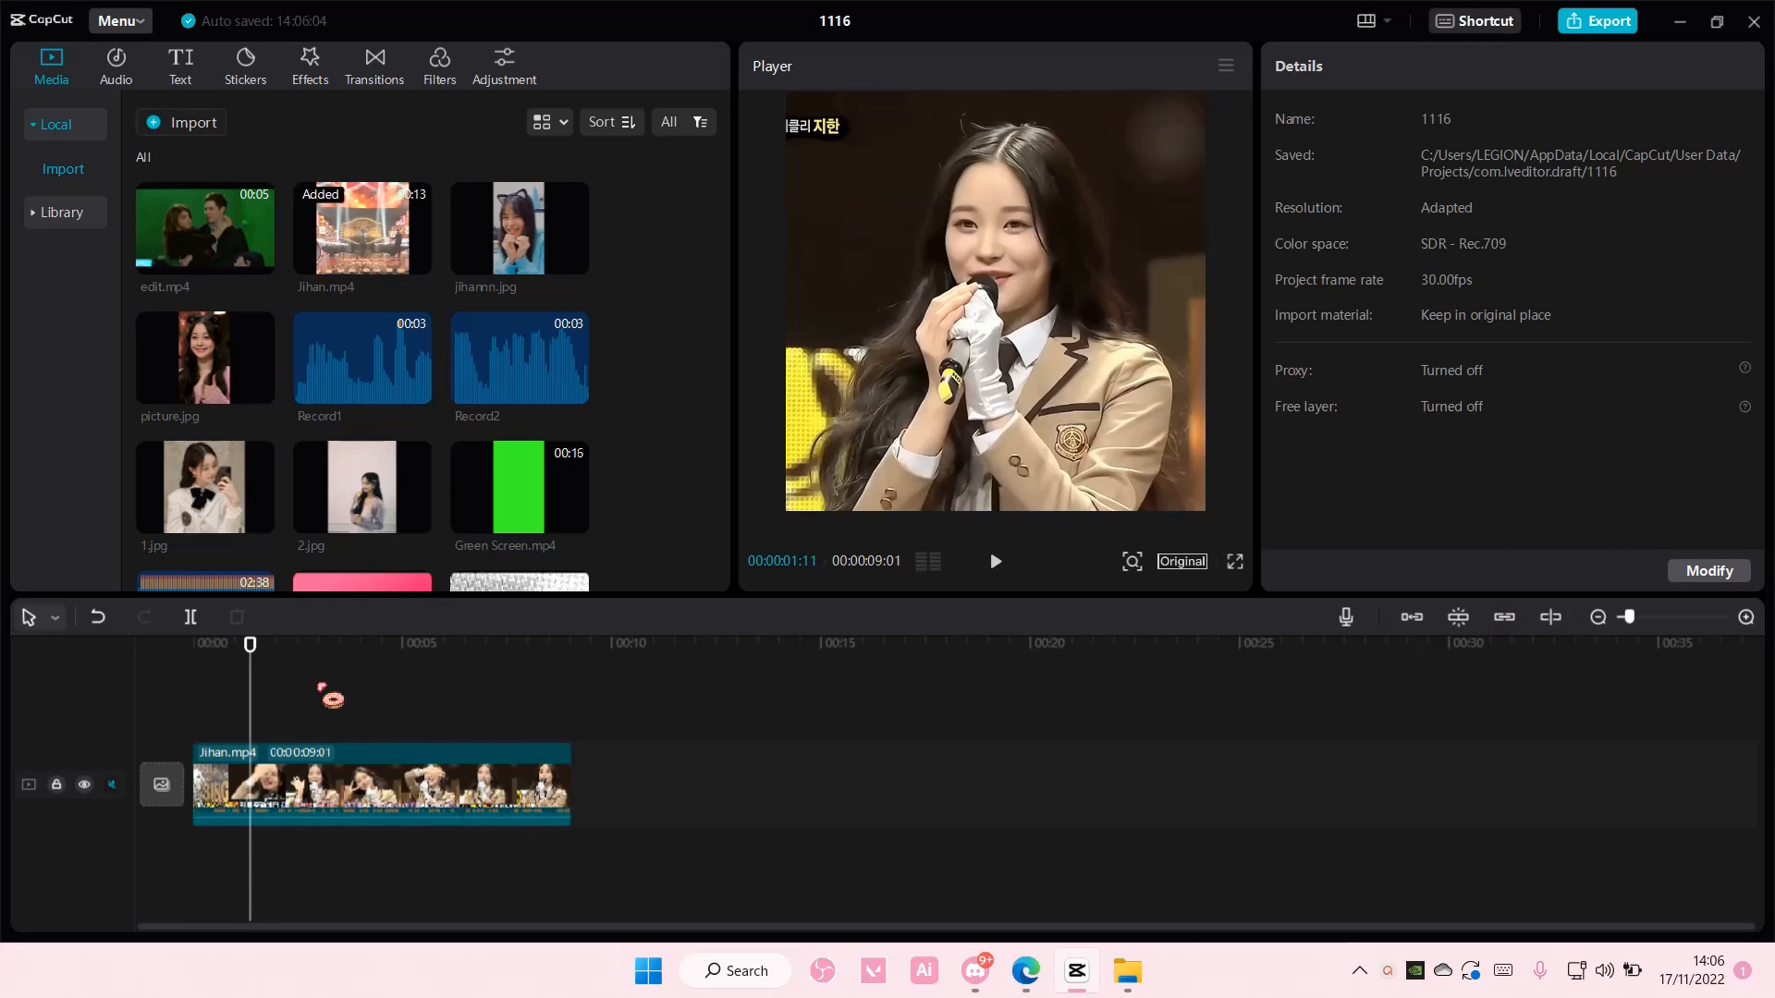
Select the edit.mp4 clip on the timeline to show its Video > Basic properties.
click(379, 786)
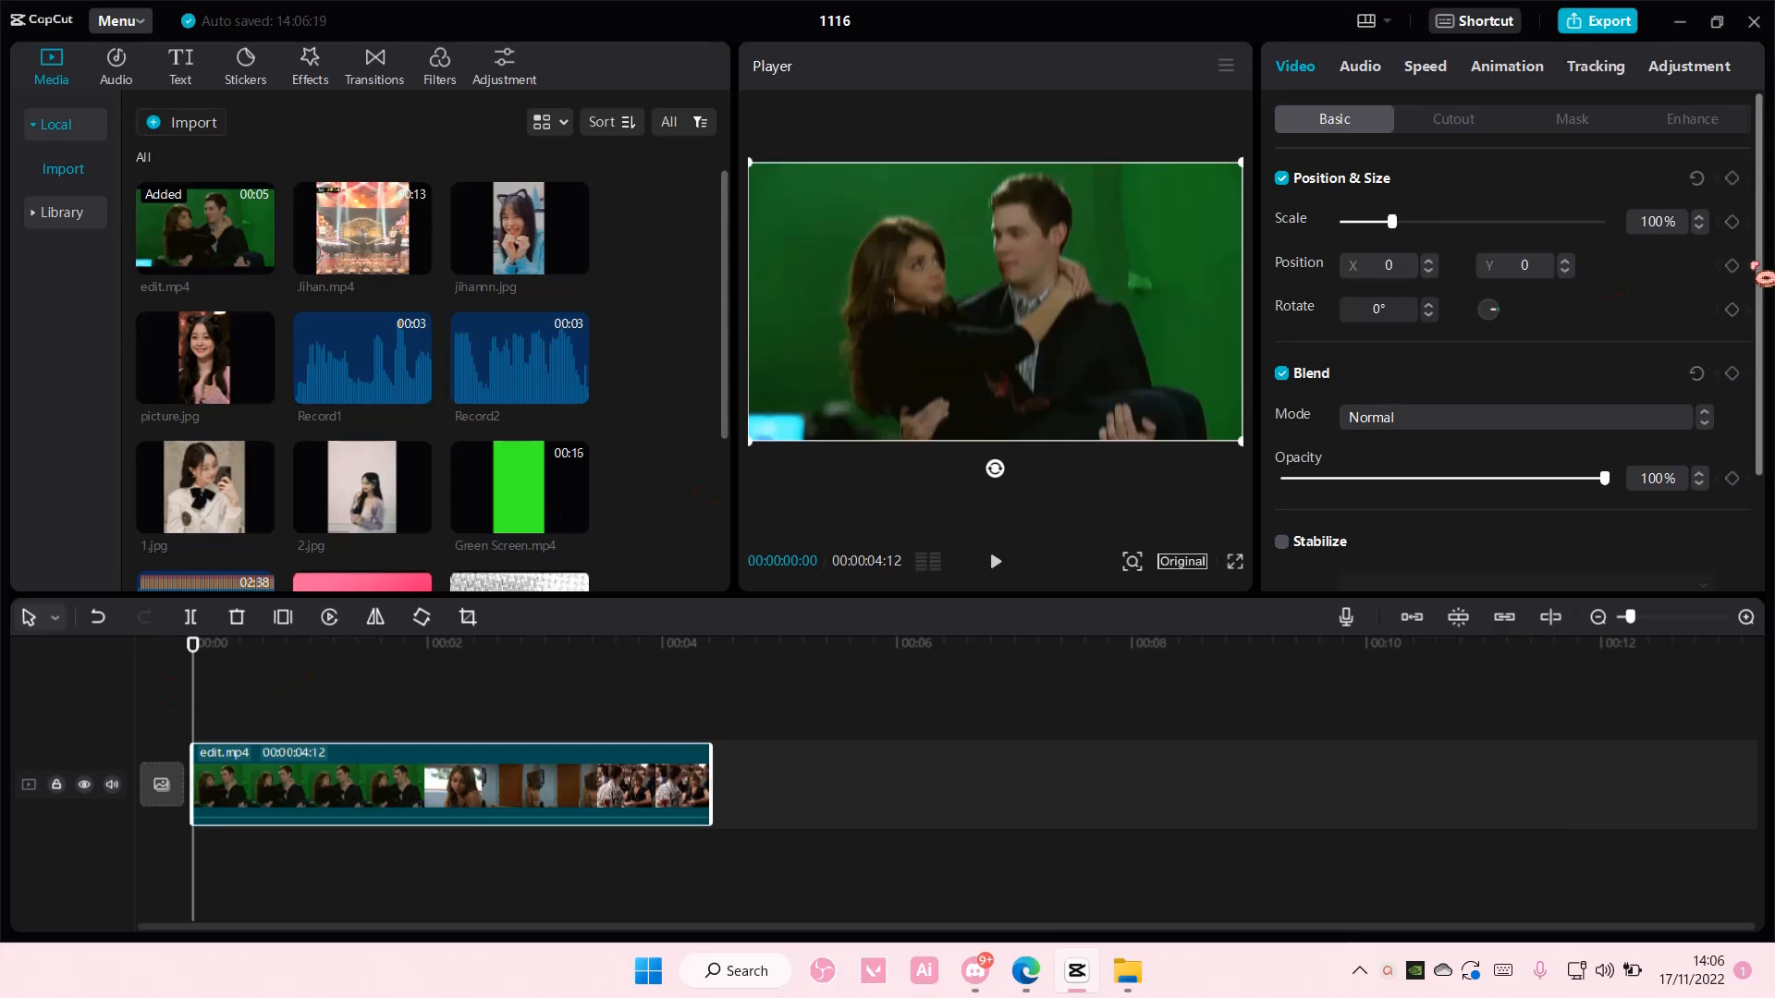
Raise Scale at frame 14 so the preview zooms in on the couple.
click(1731, 220)
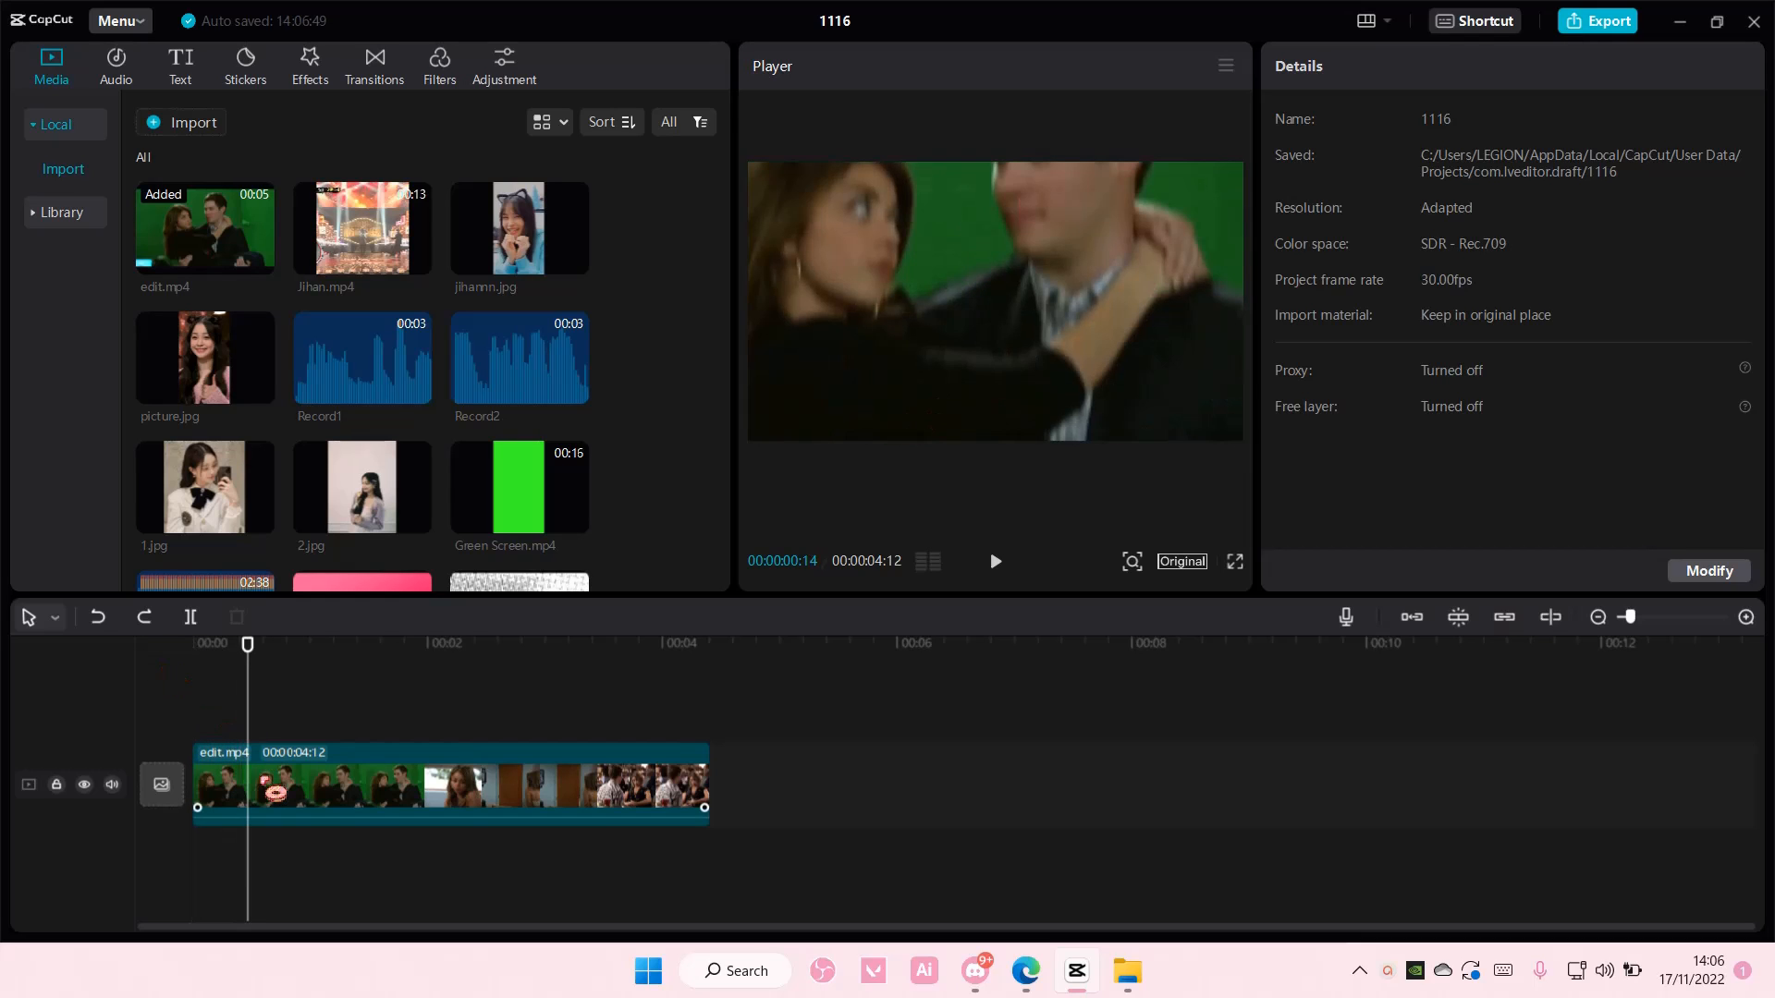
click(448, 787)
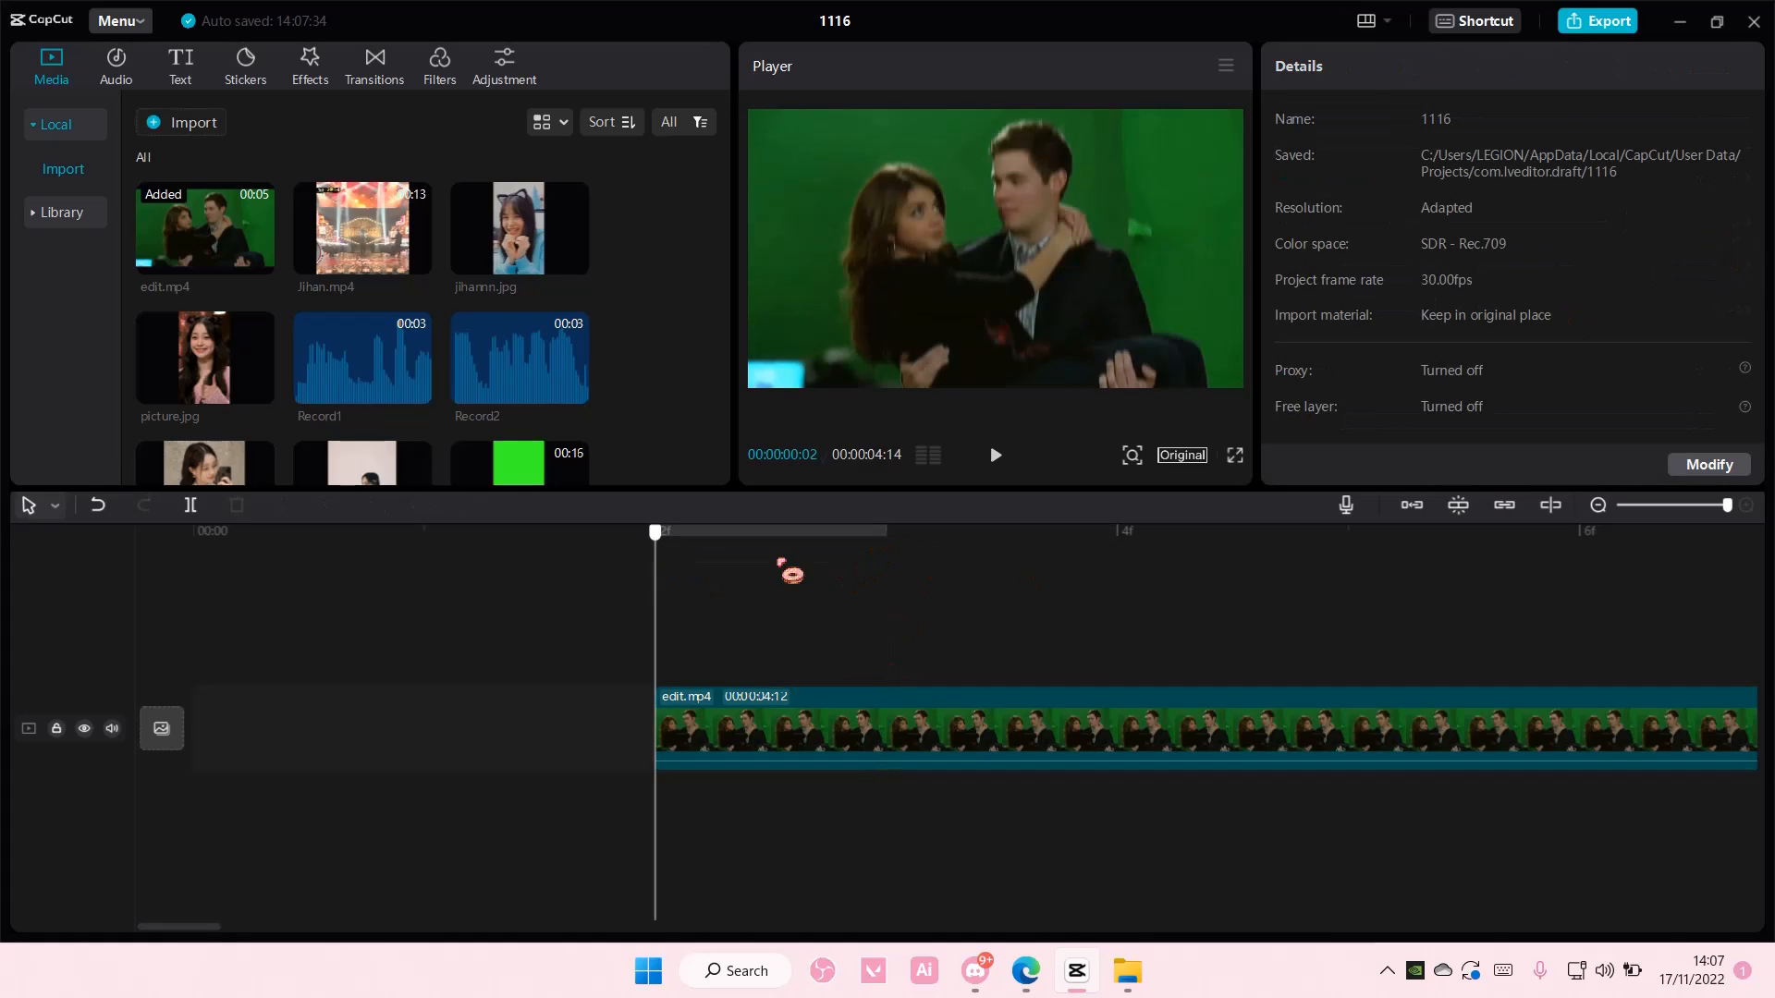
Widen the timeline zoom so edit.mp4 shows individual frames near its start.
click(1131, 731)
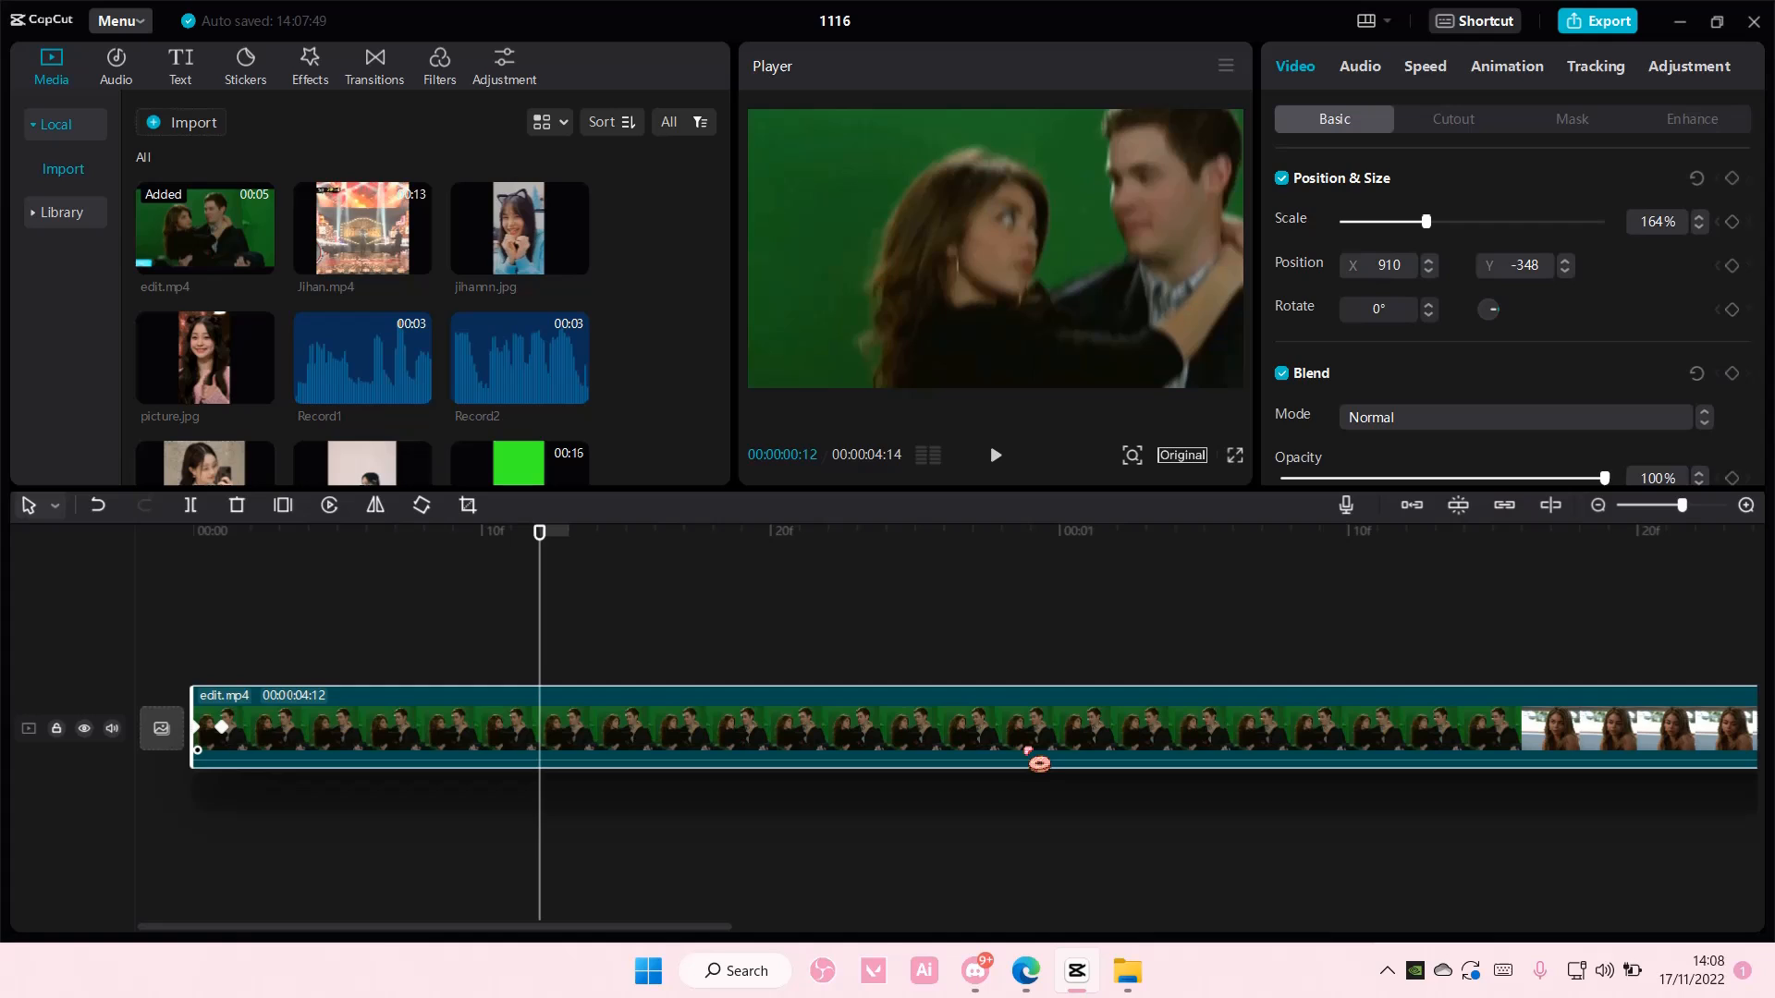
Add Scale and Position keyframes holding 100% scale and centered position at frame 0.
click(1695, 177)
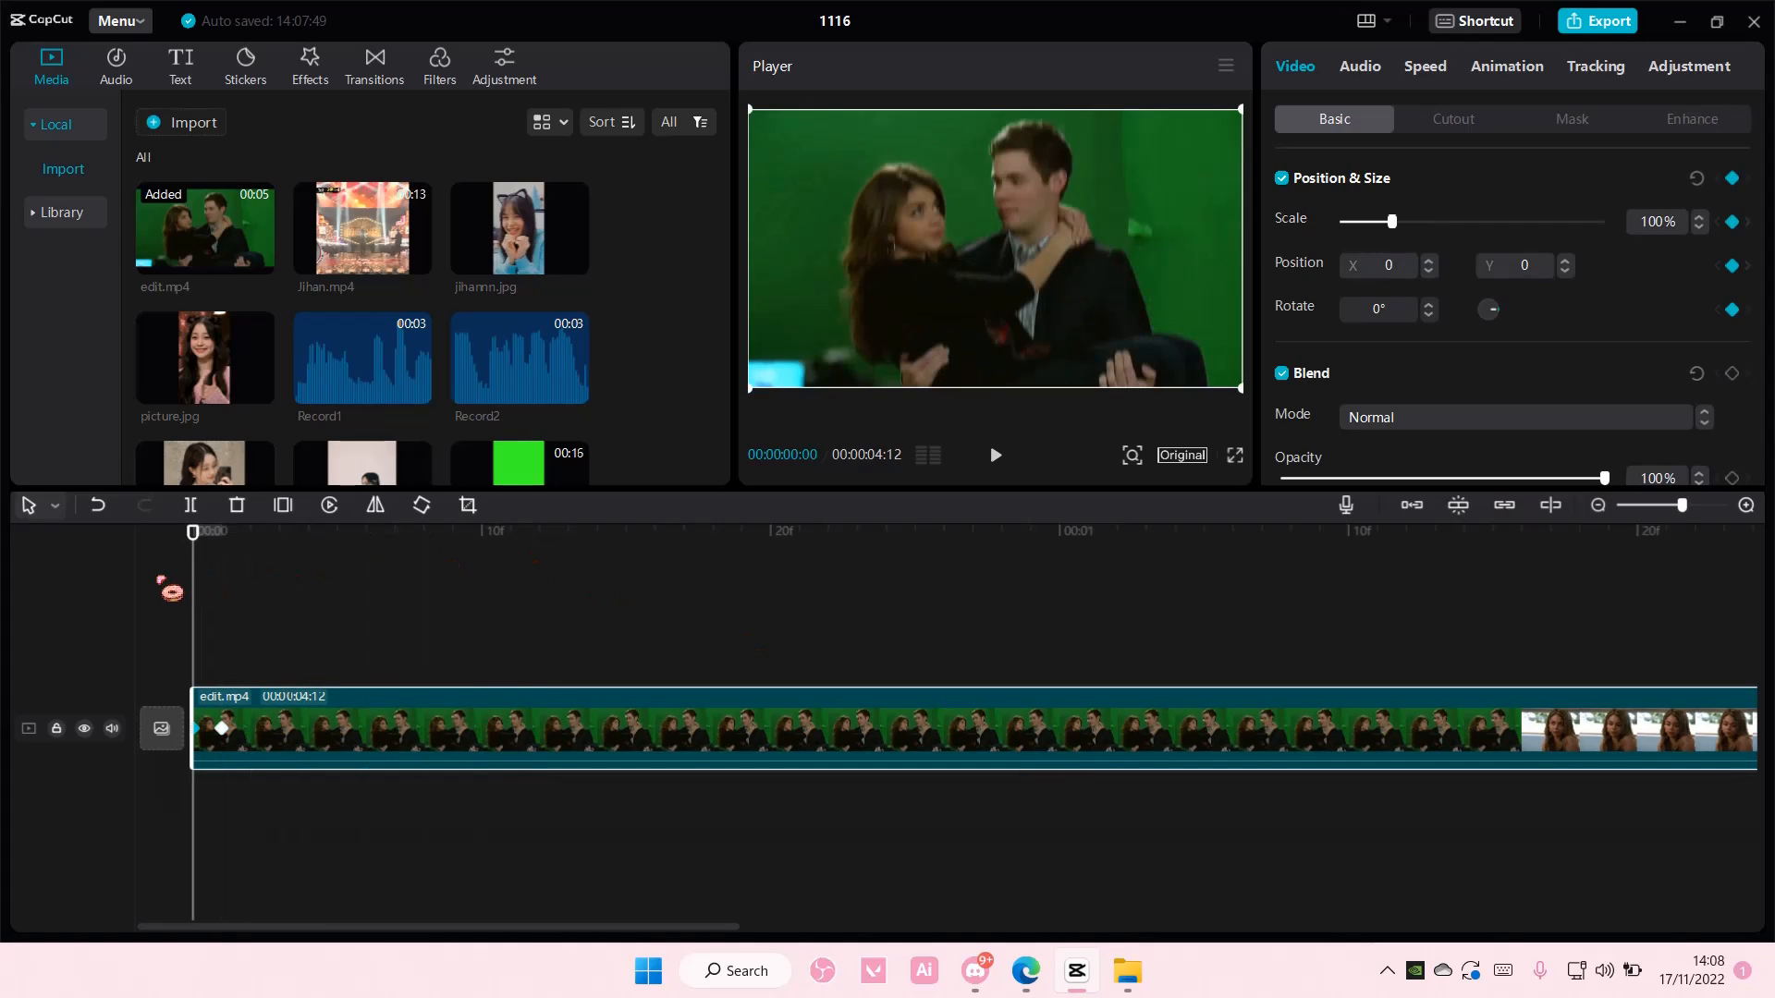